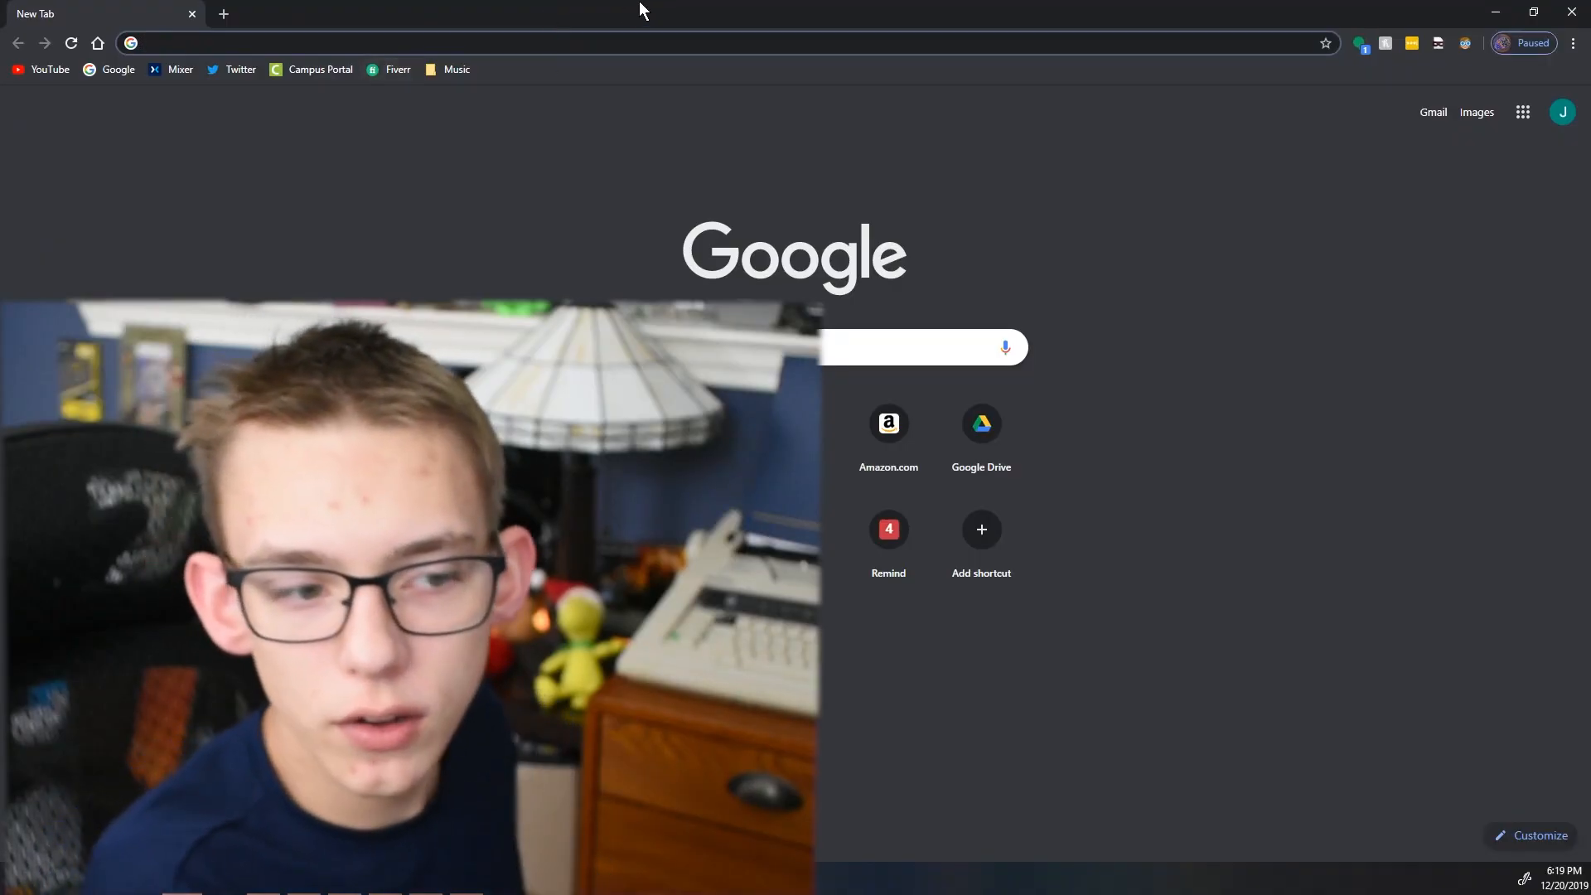
# Step: Search 'windows 10 media creation tool' and reach Microsoft's installation media download section
pyautogui.write('windows 10 media creation tool')
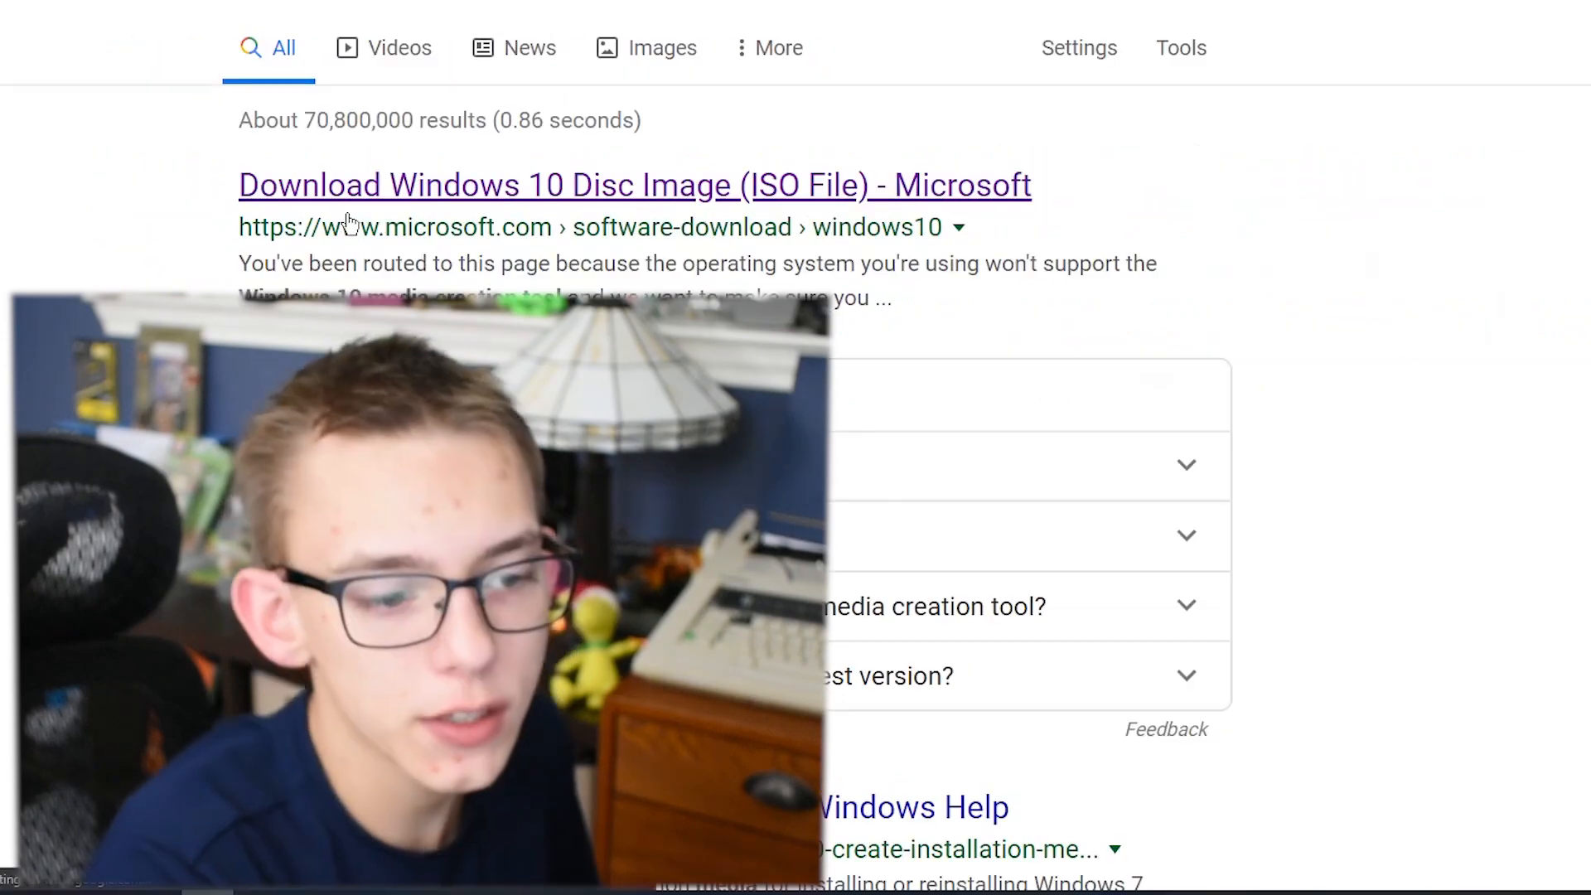
pyautogui.click(636, 185)
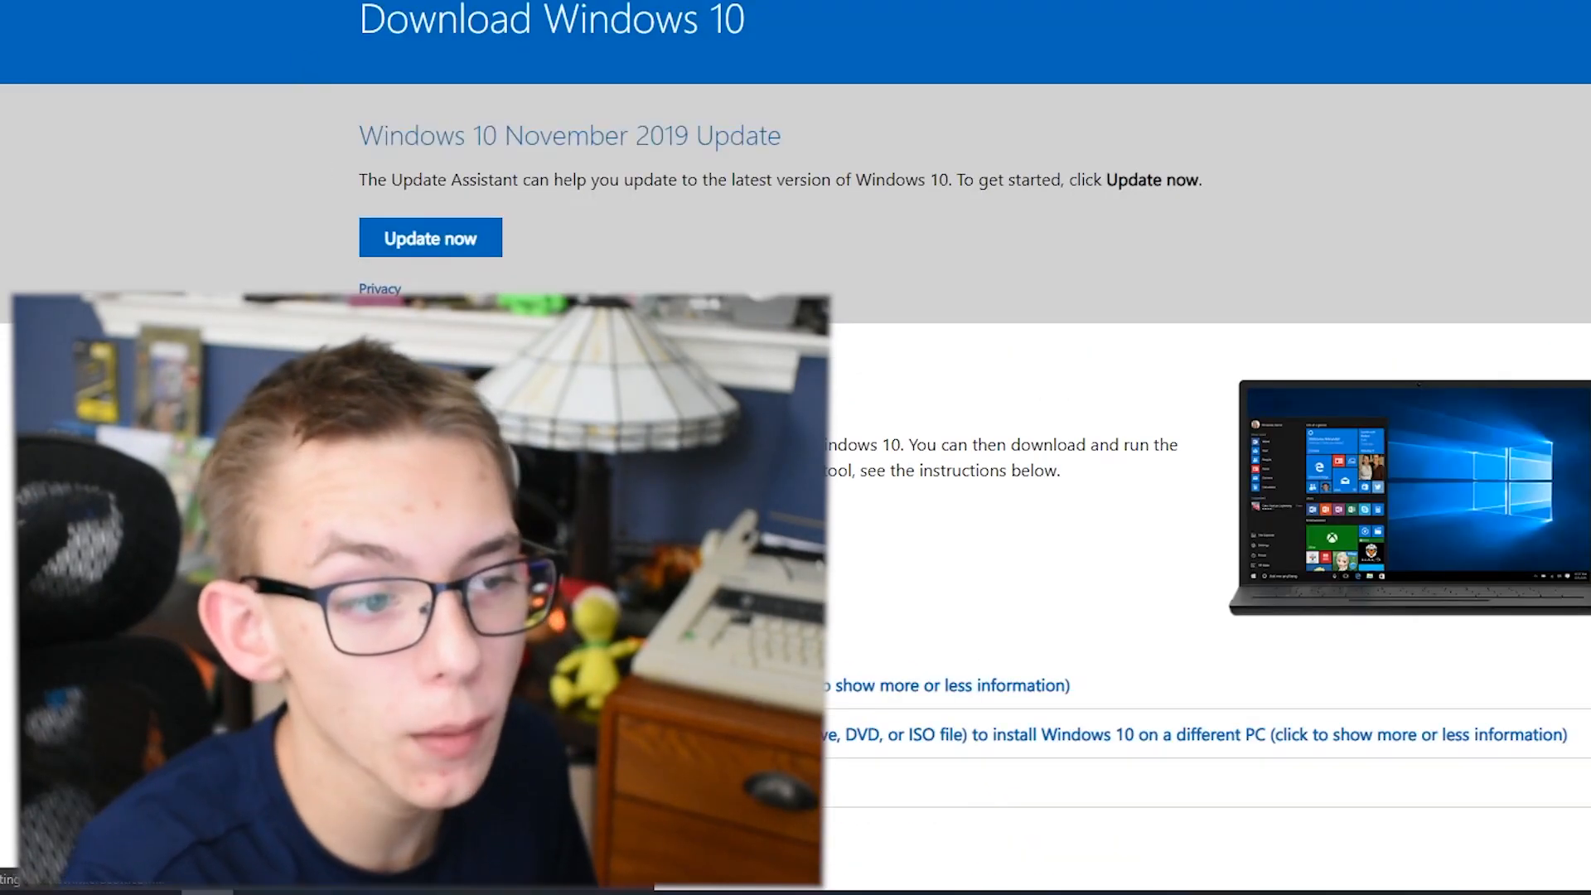
pyautogui.scroll(-3)
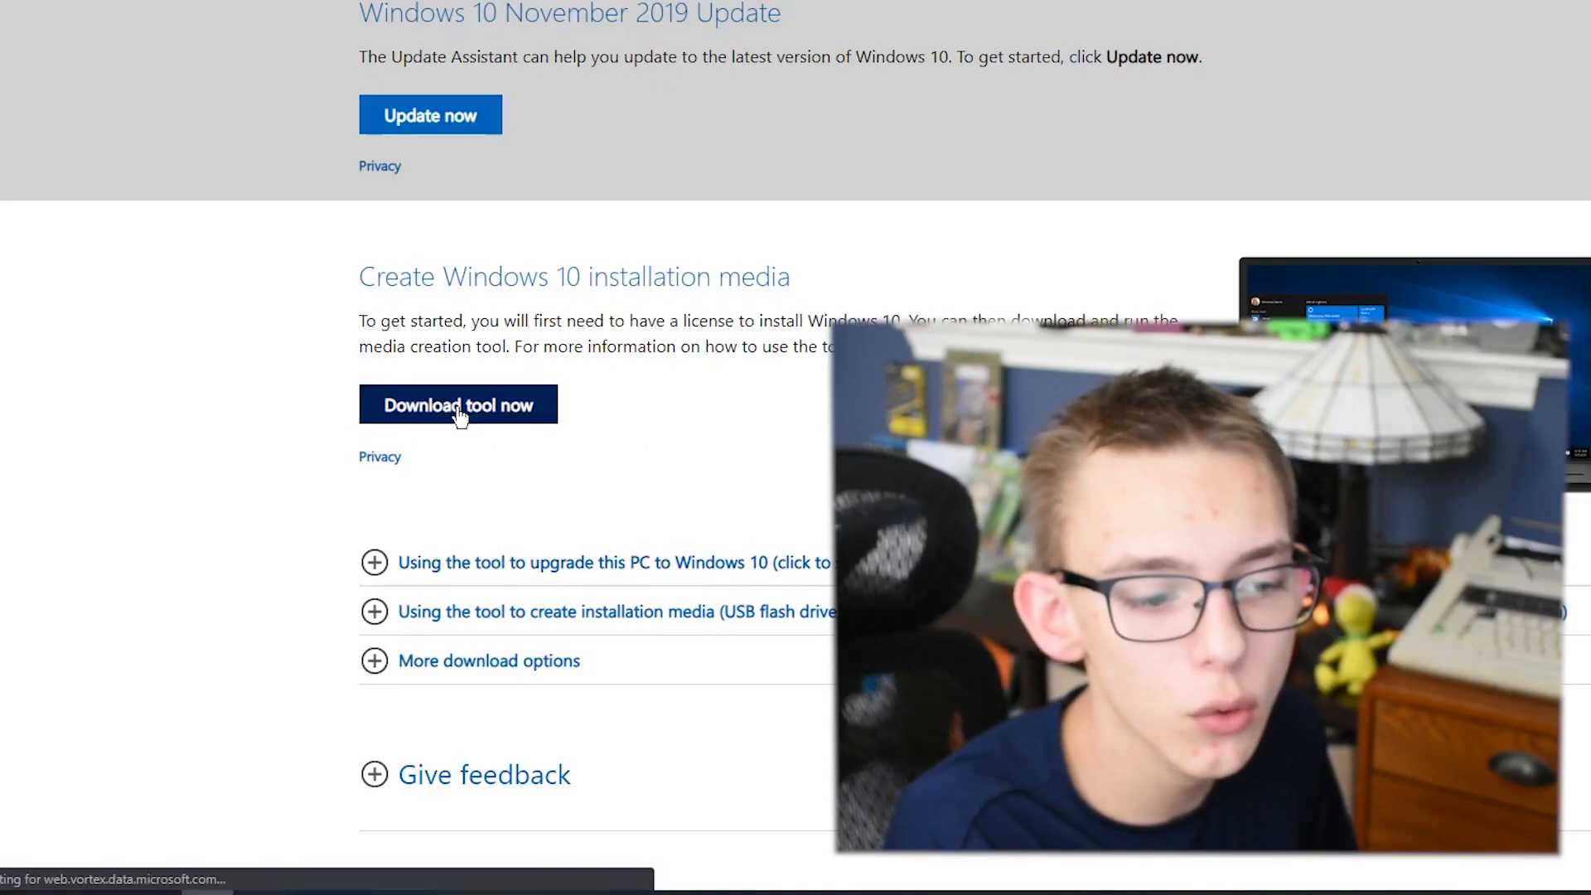
# Step: Download and run the Media Creation Tool until 'What do you want to do?' appears
pyautogui.click(457, 403)
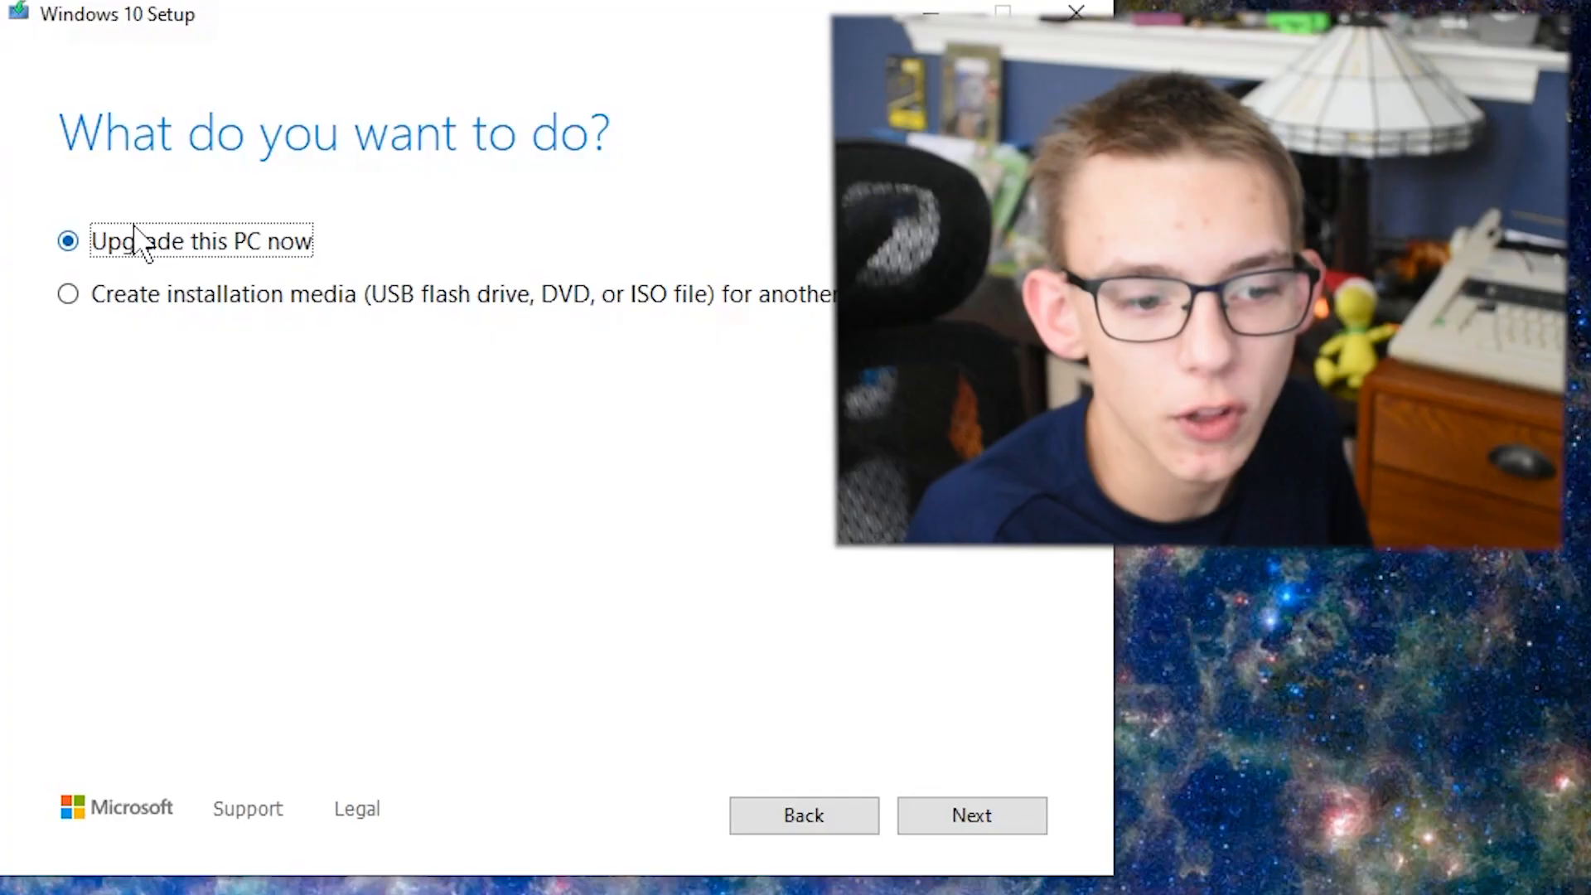
pyautogui.moveTo(490, 307)
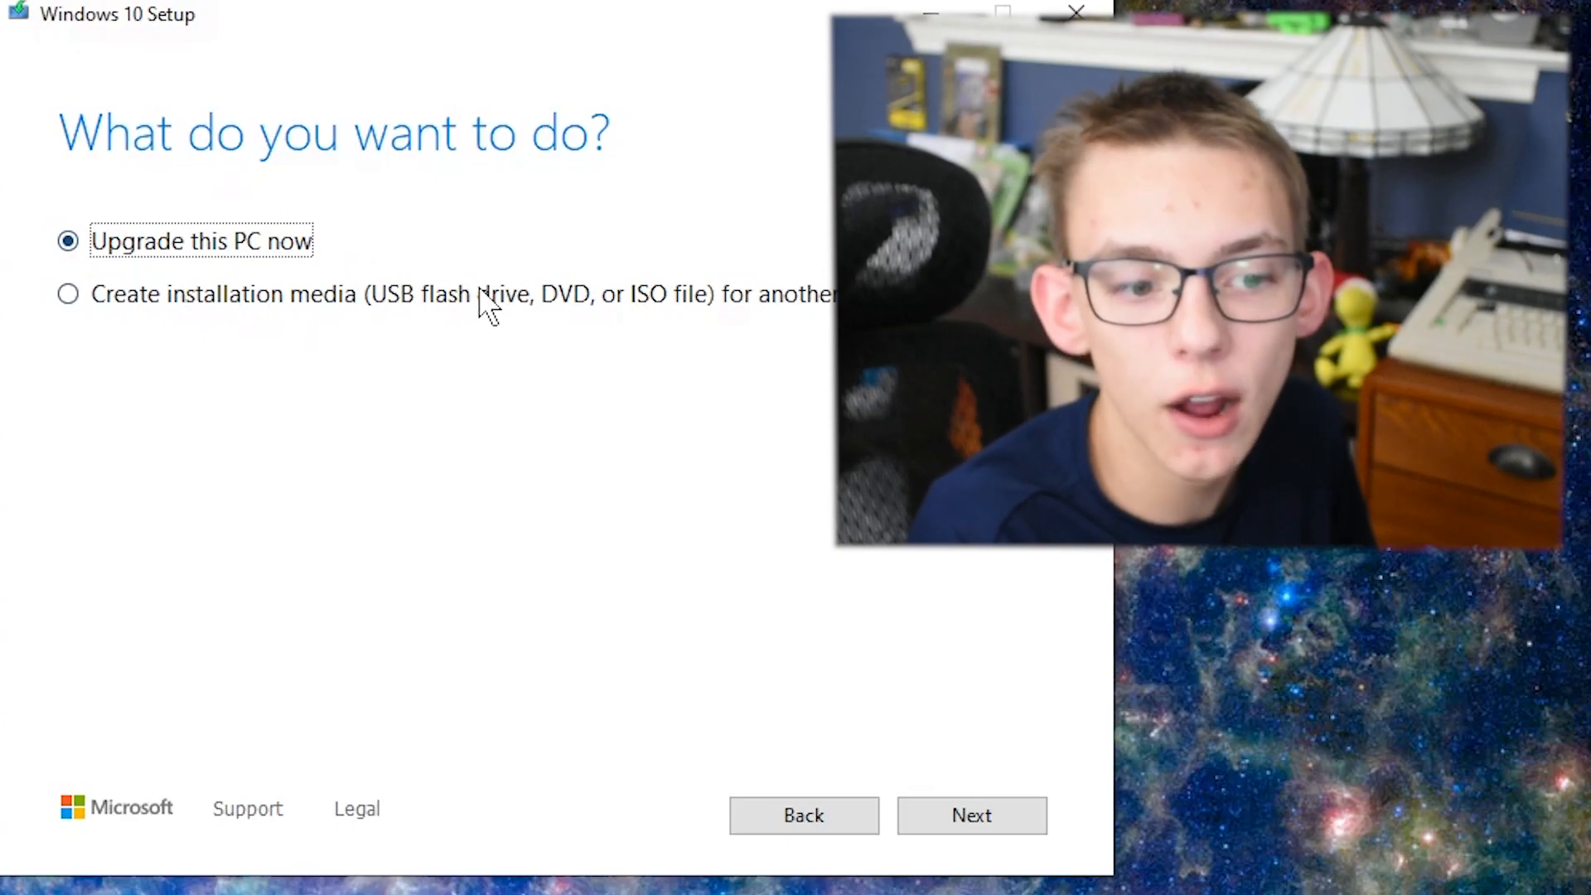
# Step: Choose installation media for another PC and manually confirm English (United States), Windows 10, 64-bit
pyautogui.click(68, 294)
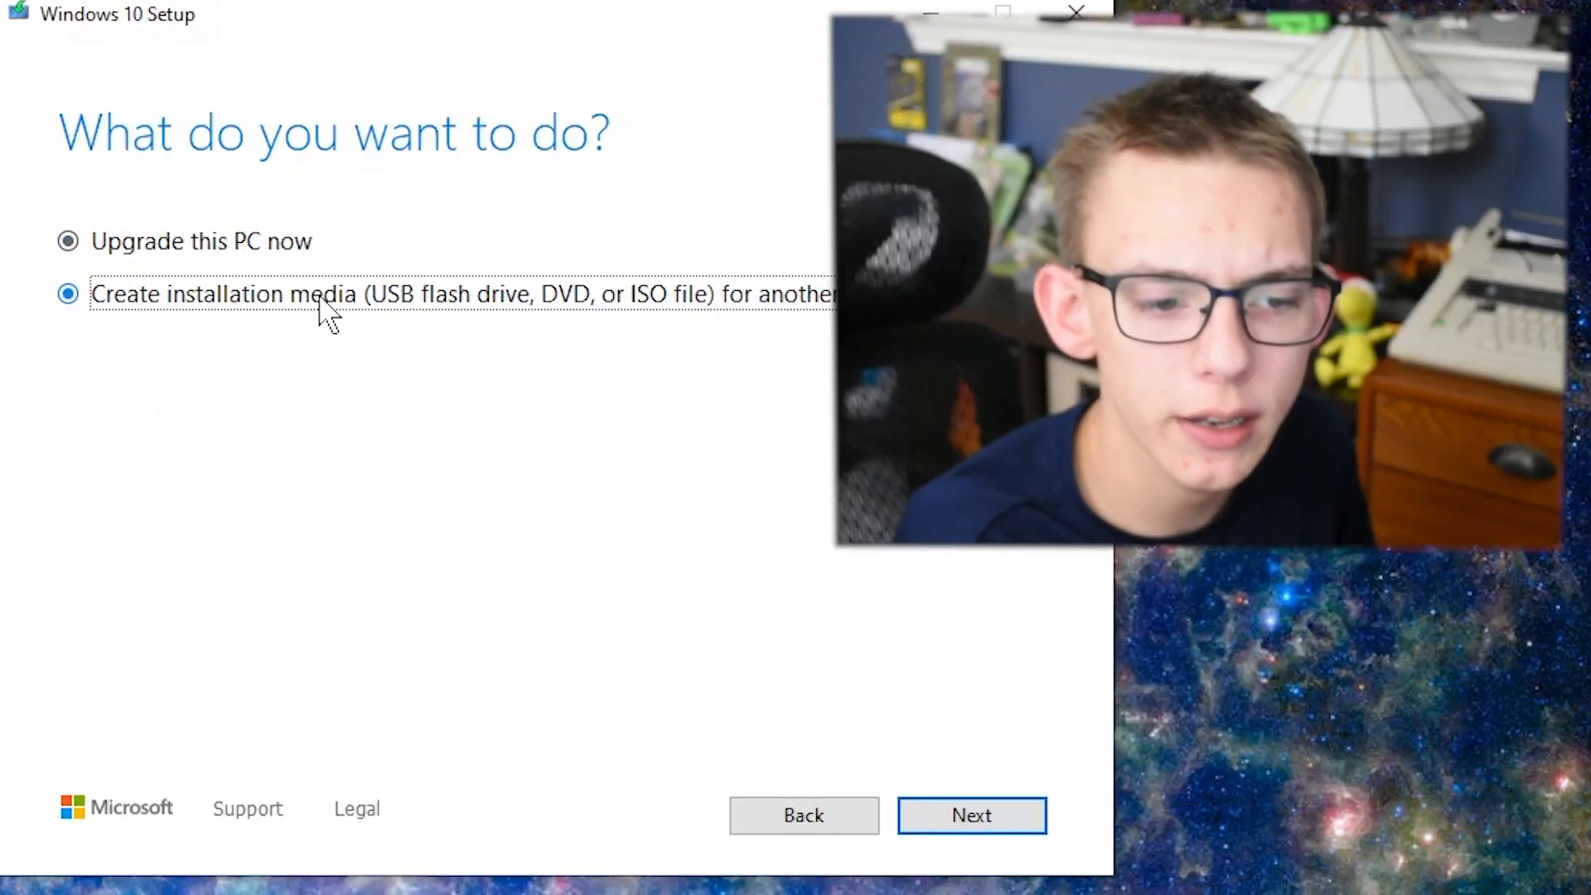
pyautogui.click(970, 815)
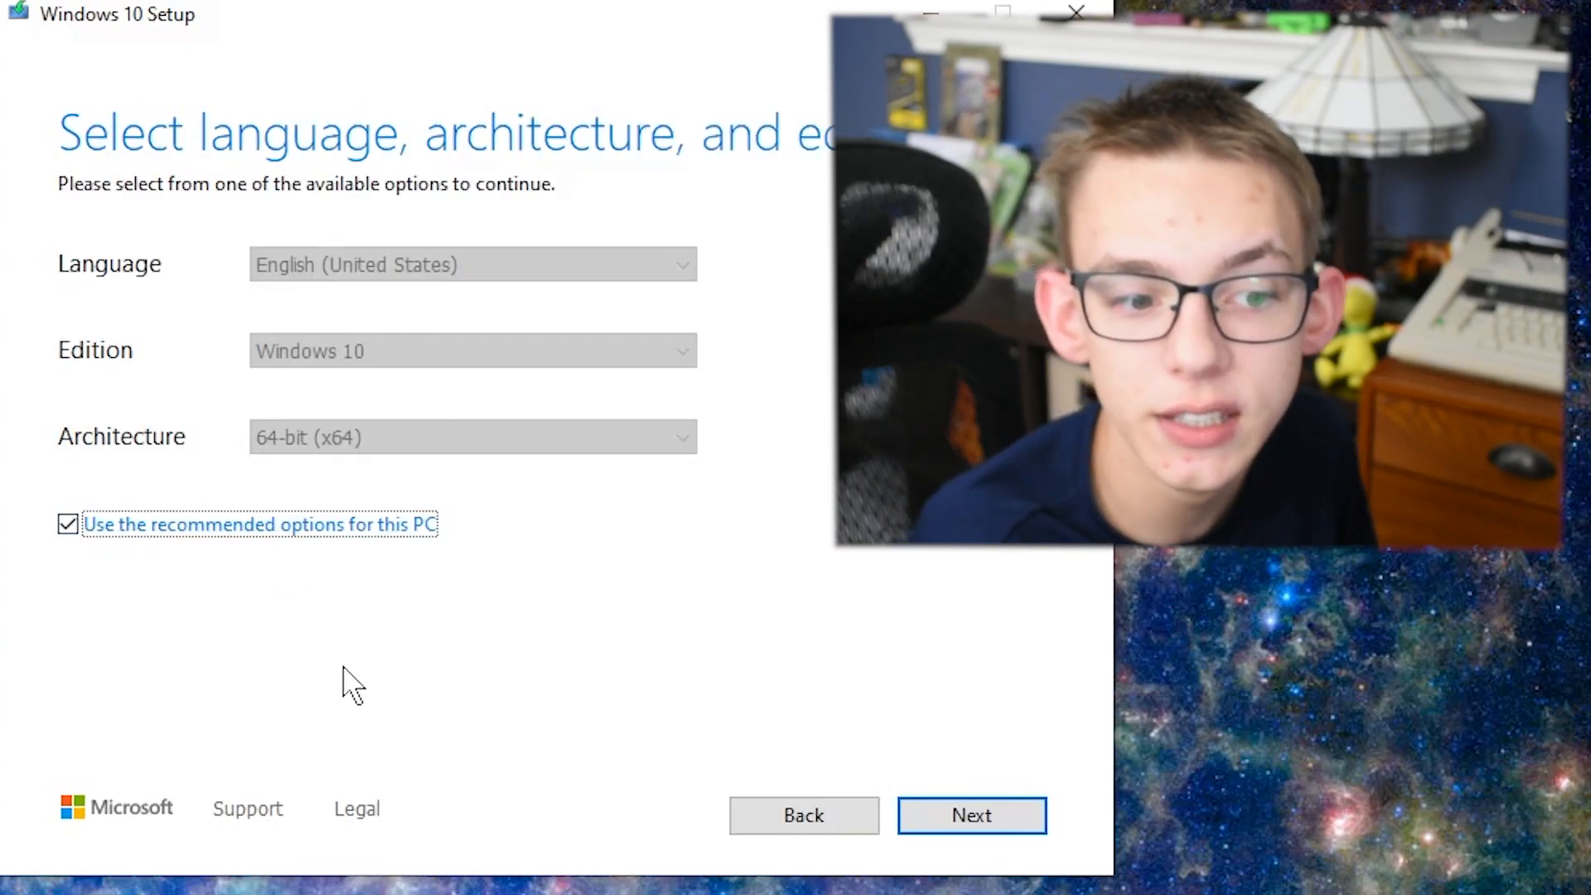
pyautogui.click(68, 523)
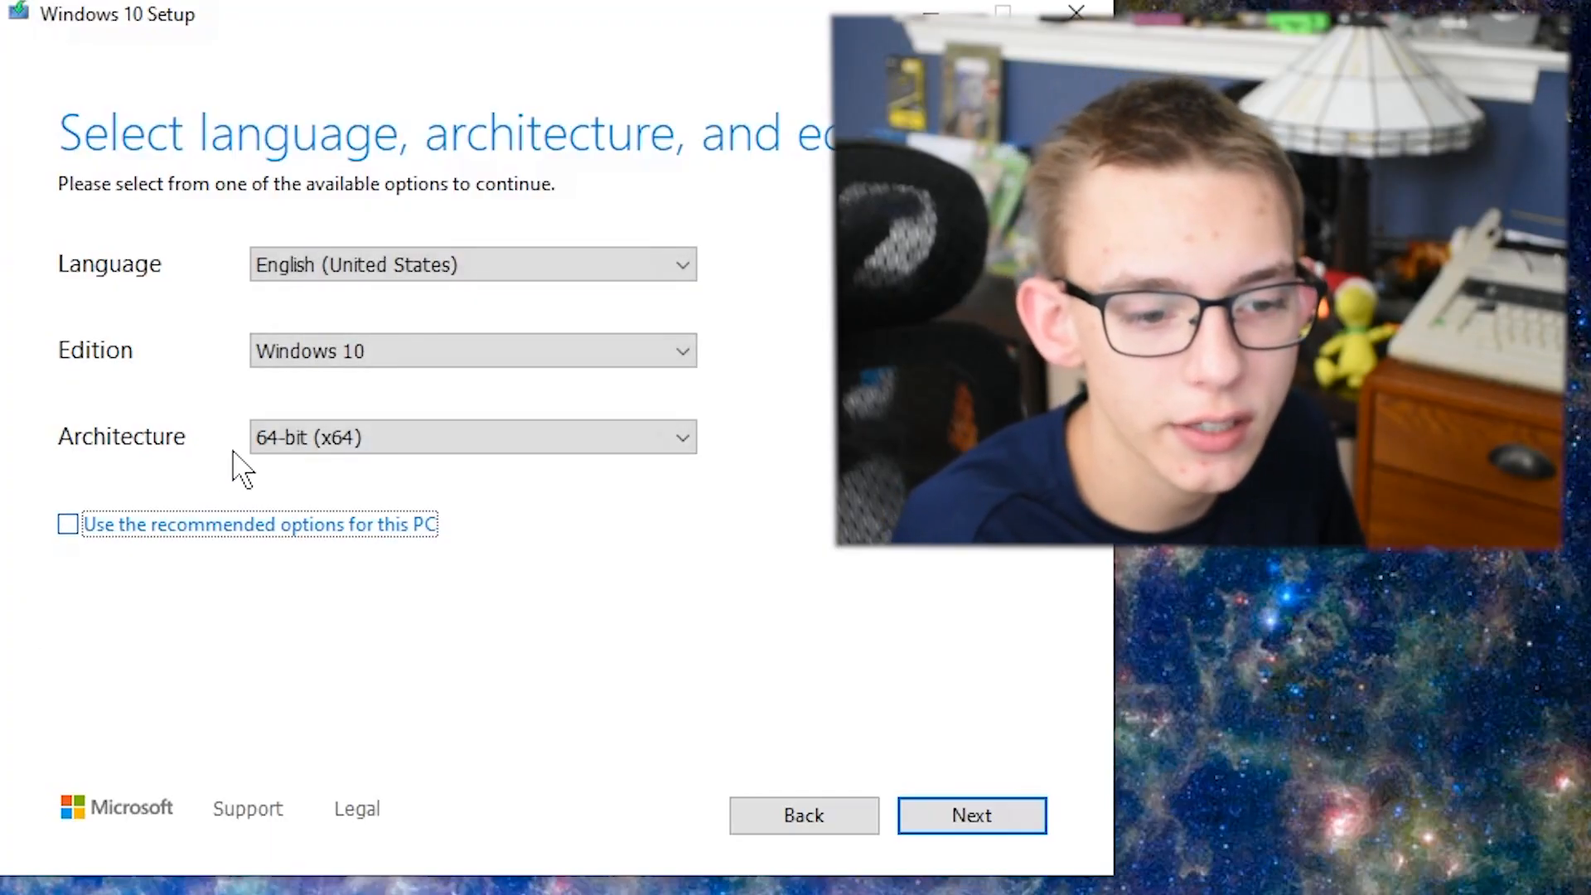
pyautogui.click(471, 350)
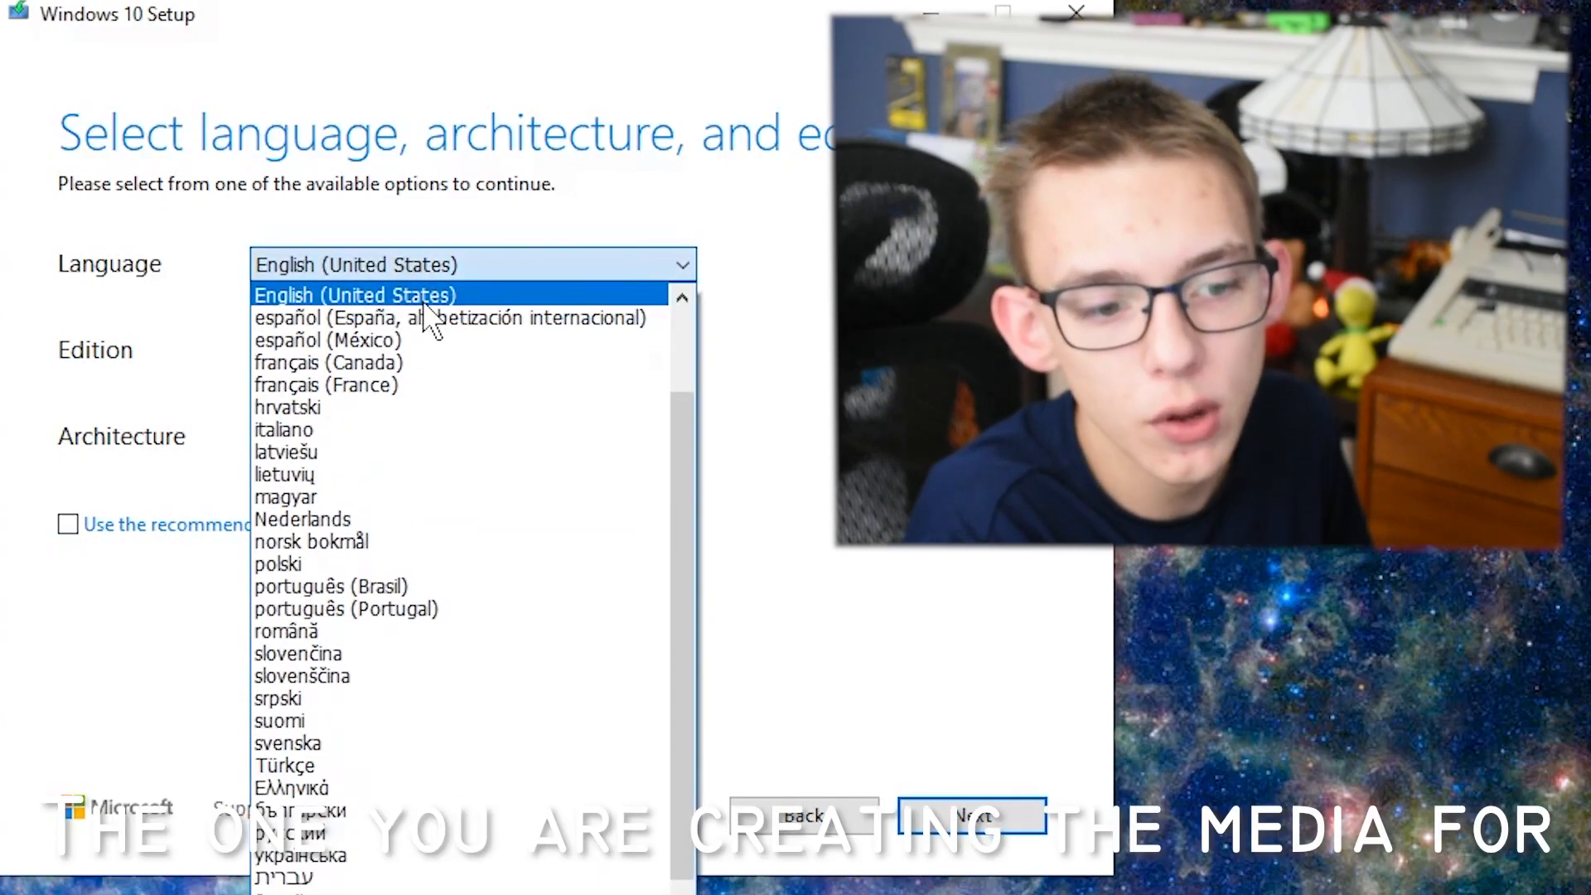
pyautogui.click(355, 294)
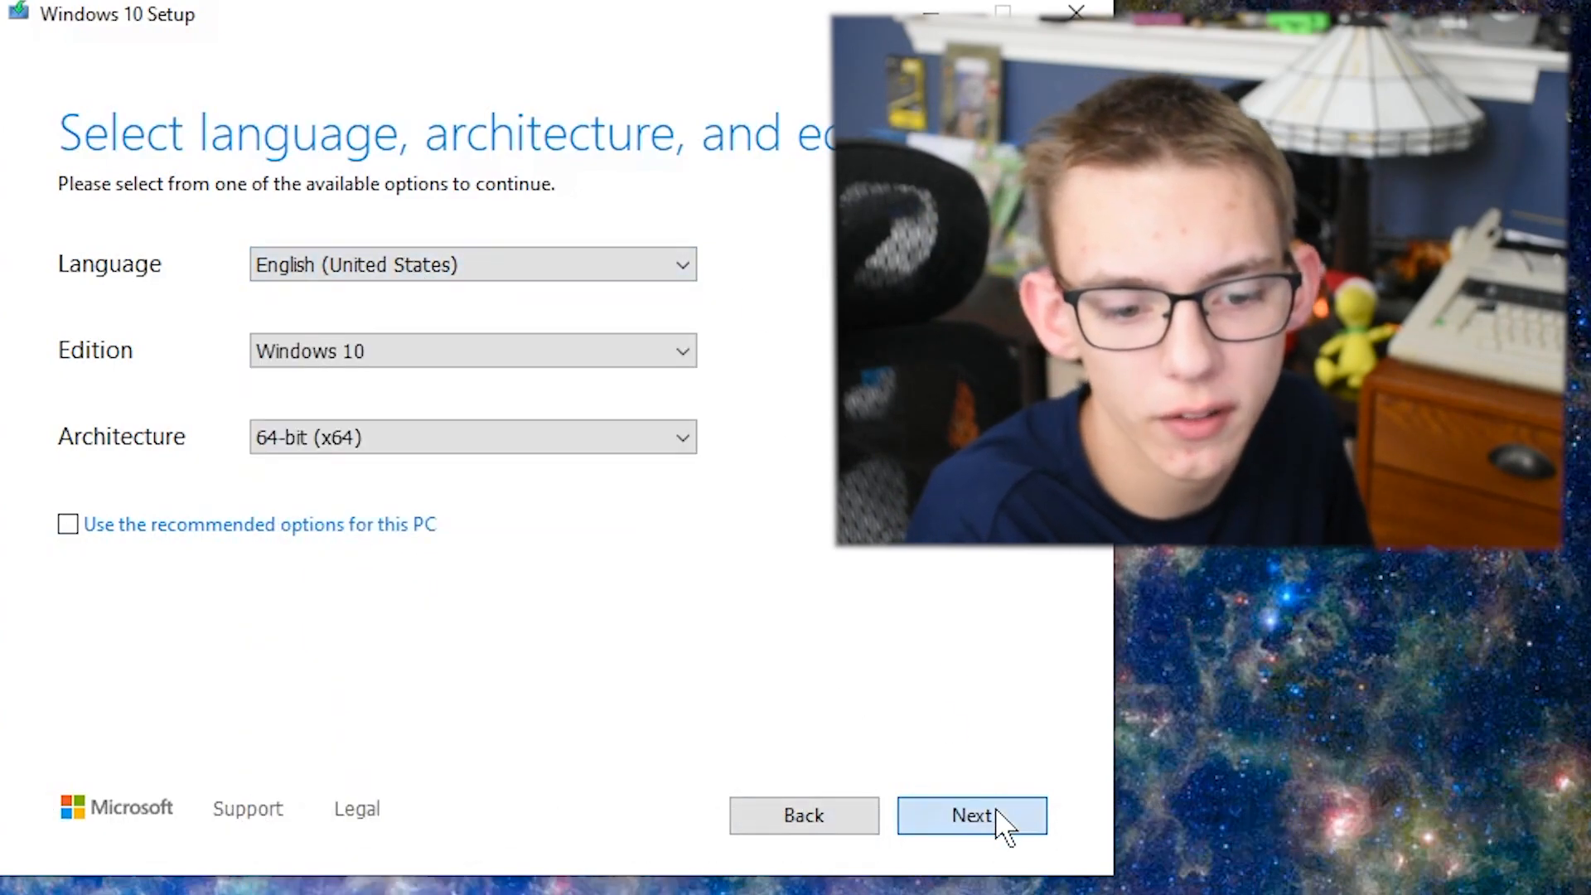
# Step: Continue past media settings and view an example Ubuntu .iso in the Downloads folder
pyautogui.click(970, 815)
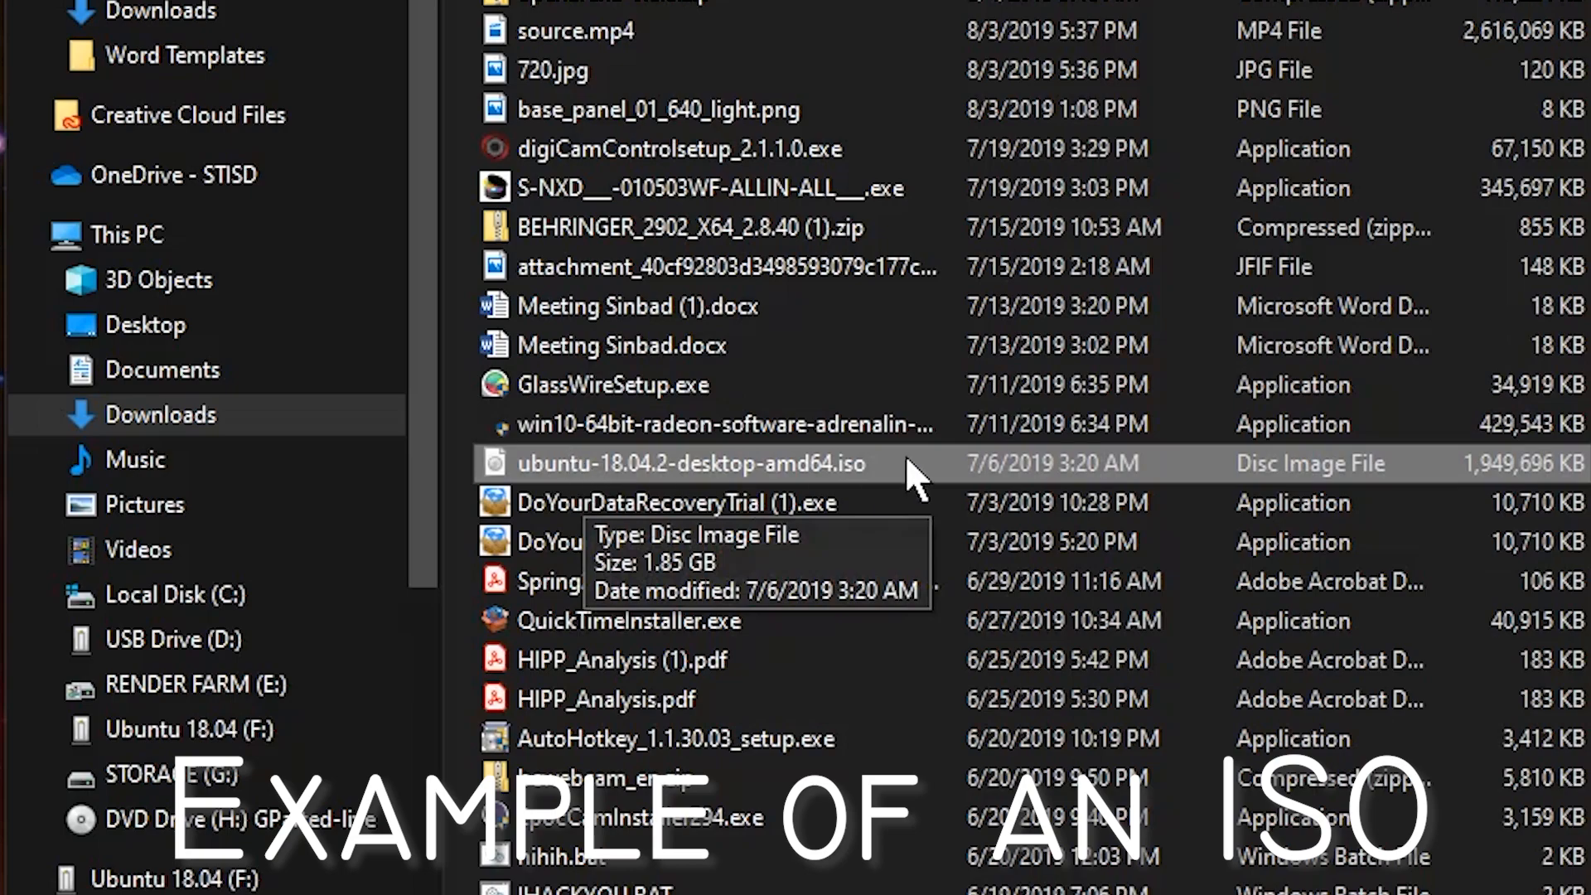
pyautogui.doubleClick(692, 463)
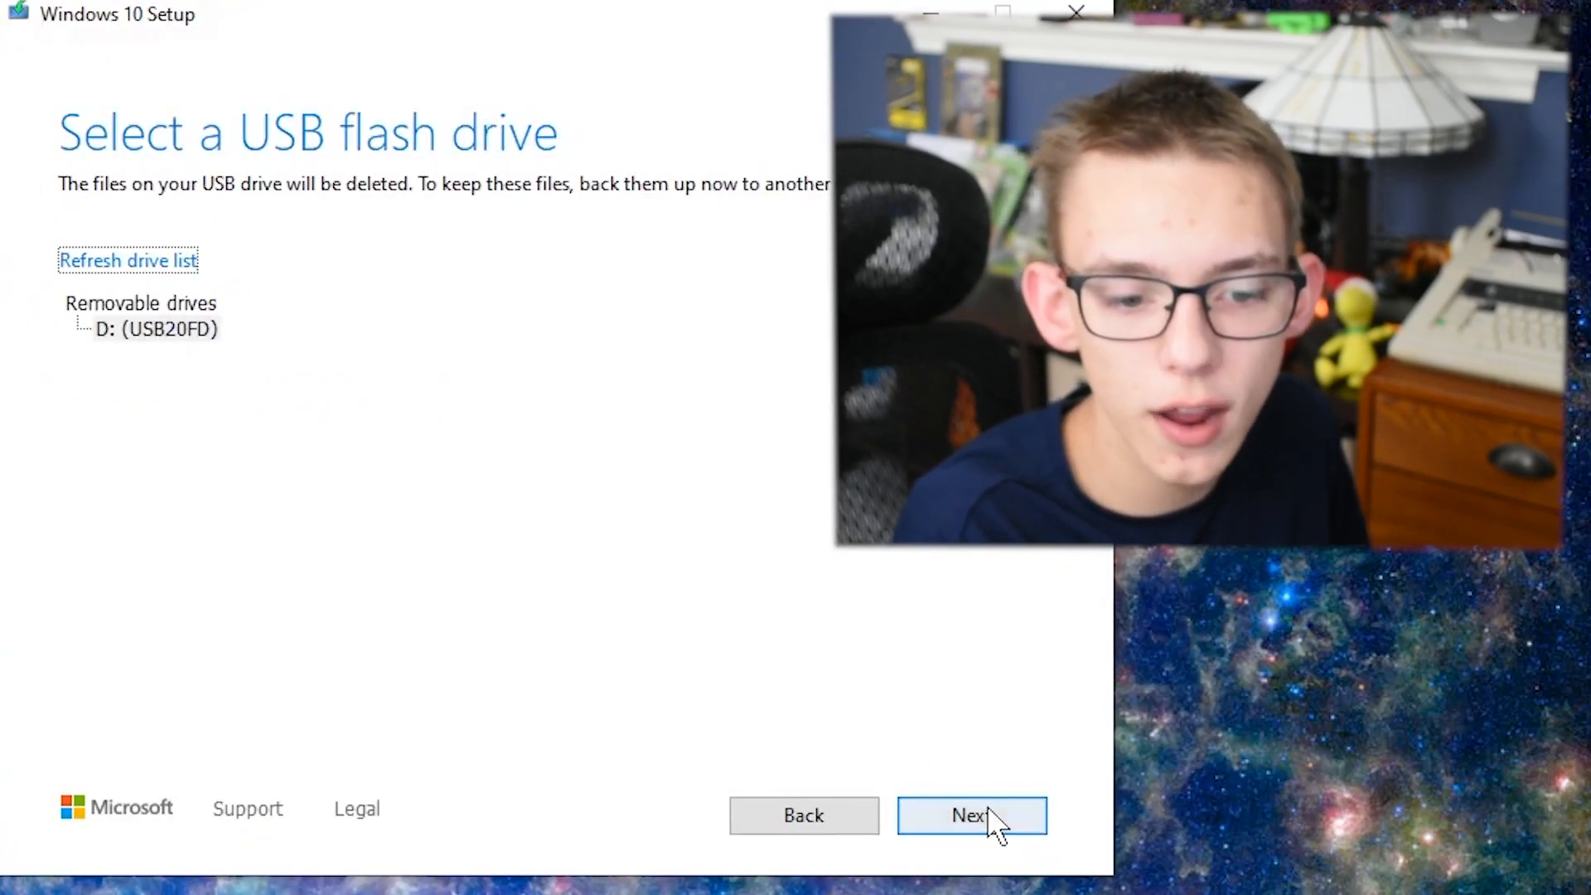
# Step: Write the Windows 10 installer onto removable drive D: (USB20FD) until it reports ready
pyautogui.click(971, 814)
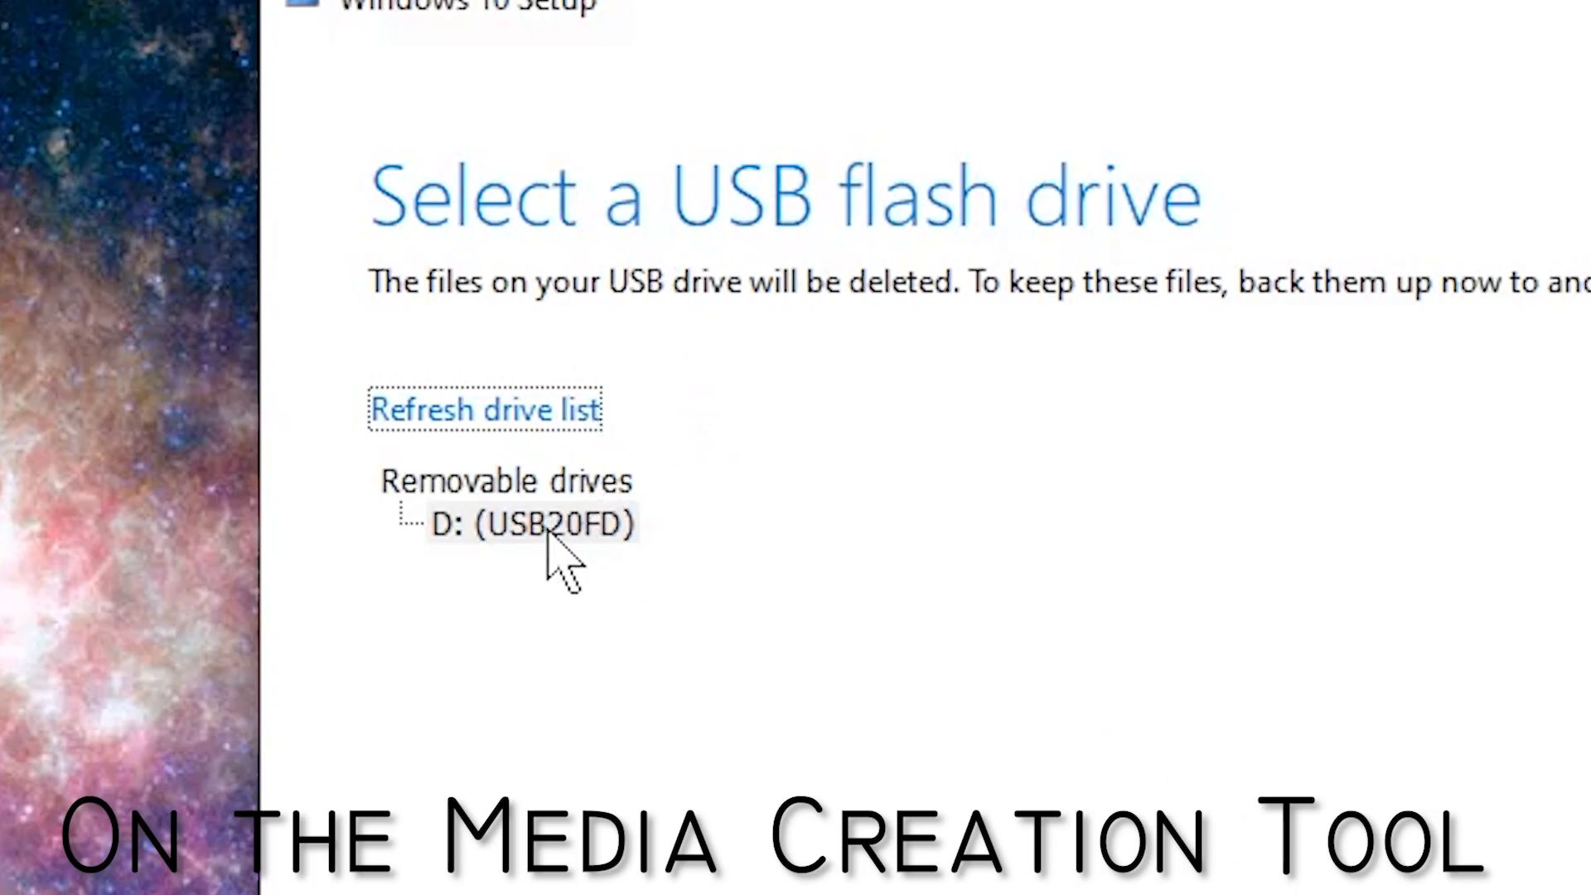
pyautogui.click(528, 524)
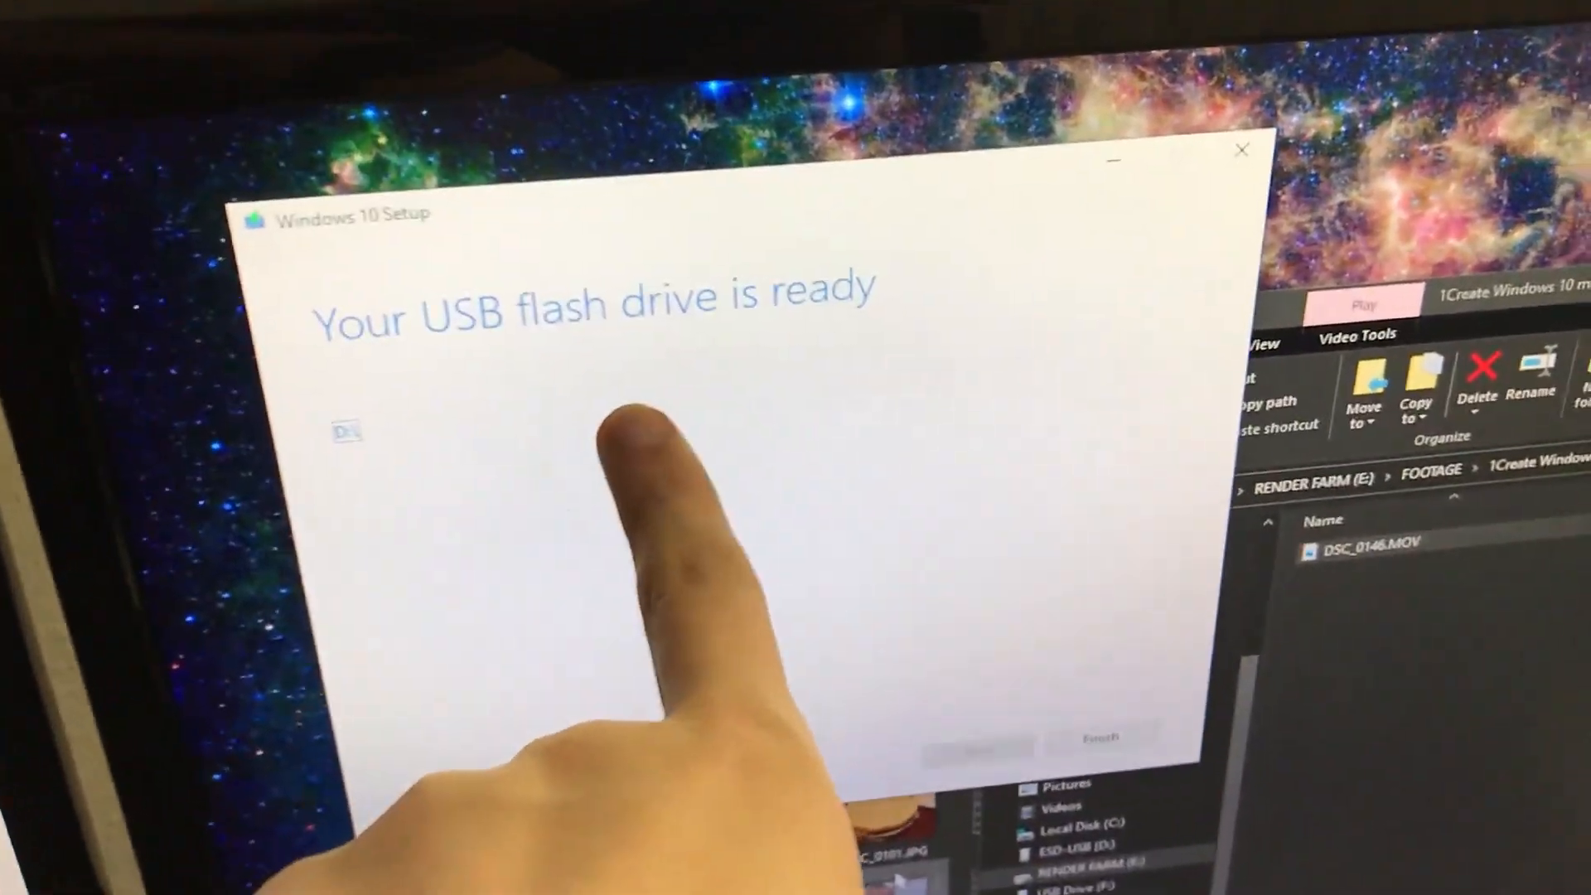
pyautogui.click(1099, 738)
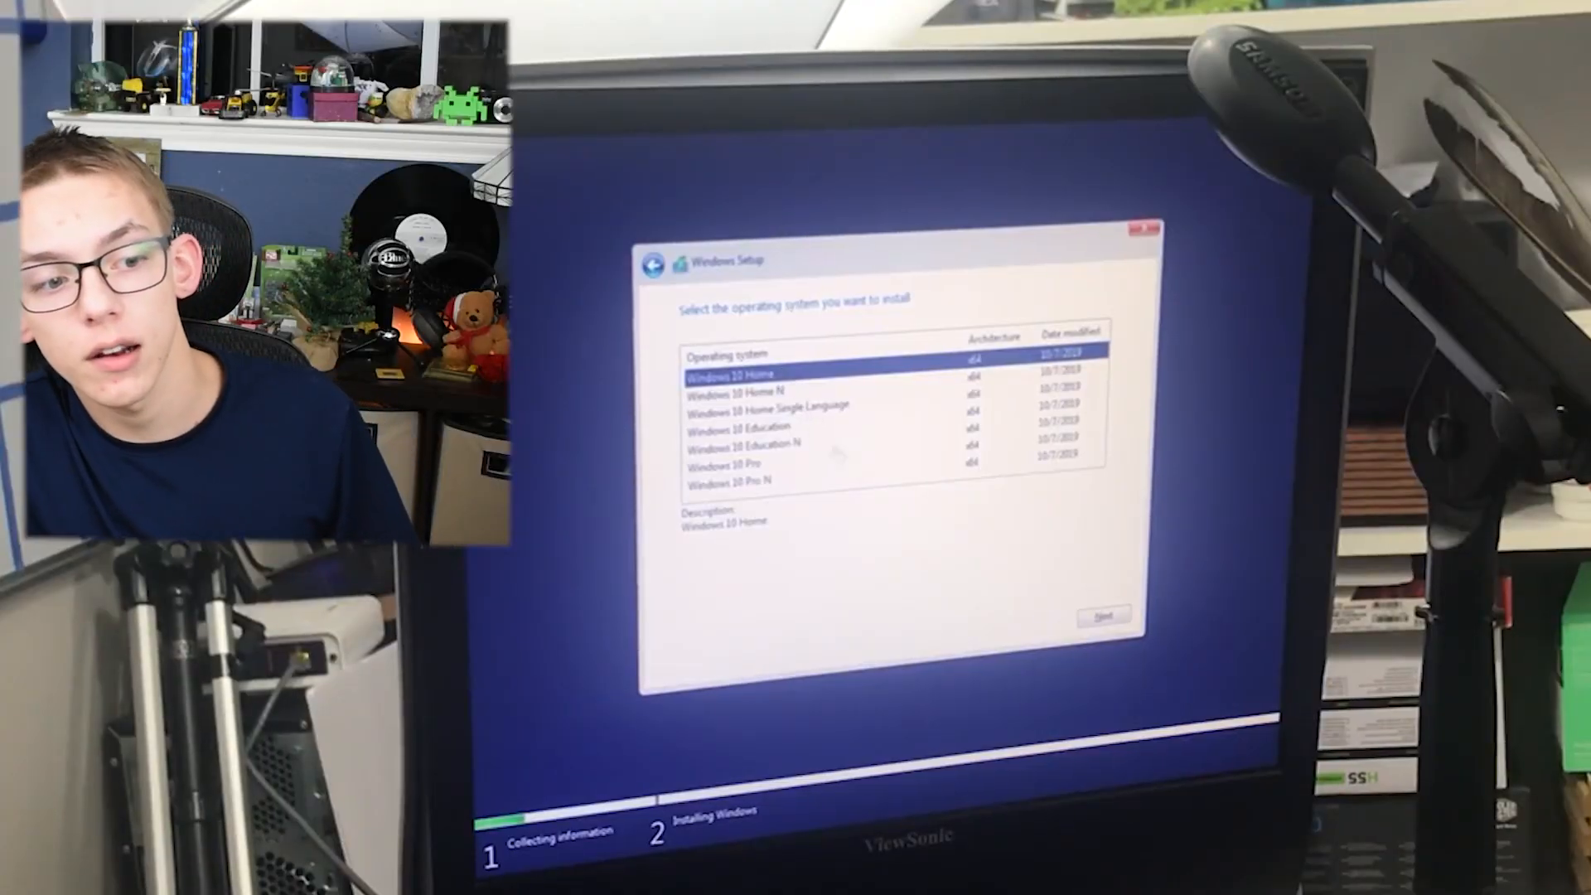
# Step: Proceed with Windows 10 Home and accept the Microsoft license terms
pyautogui.click(1102, 614)
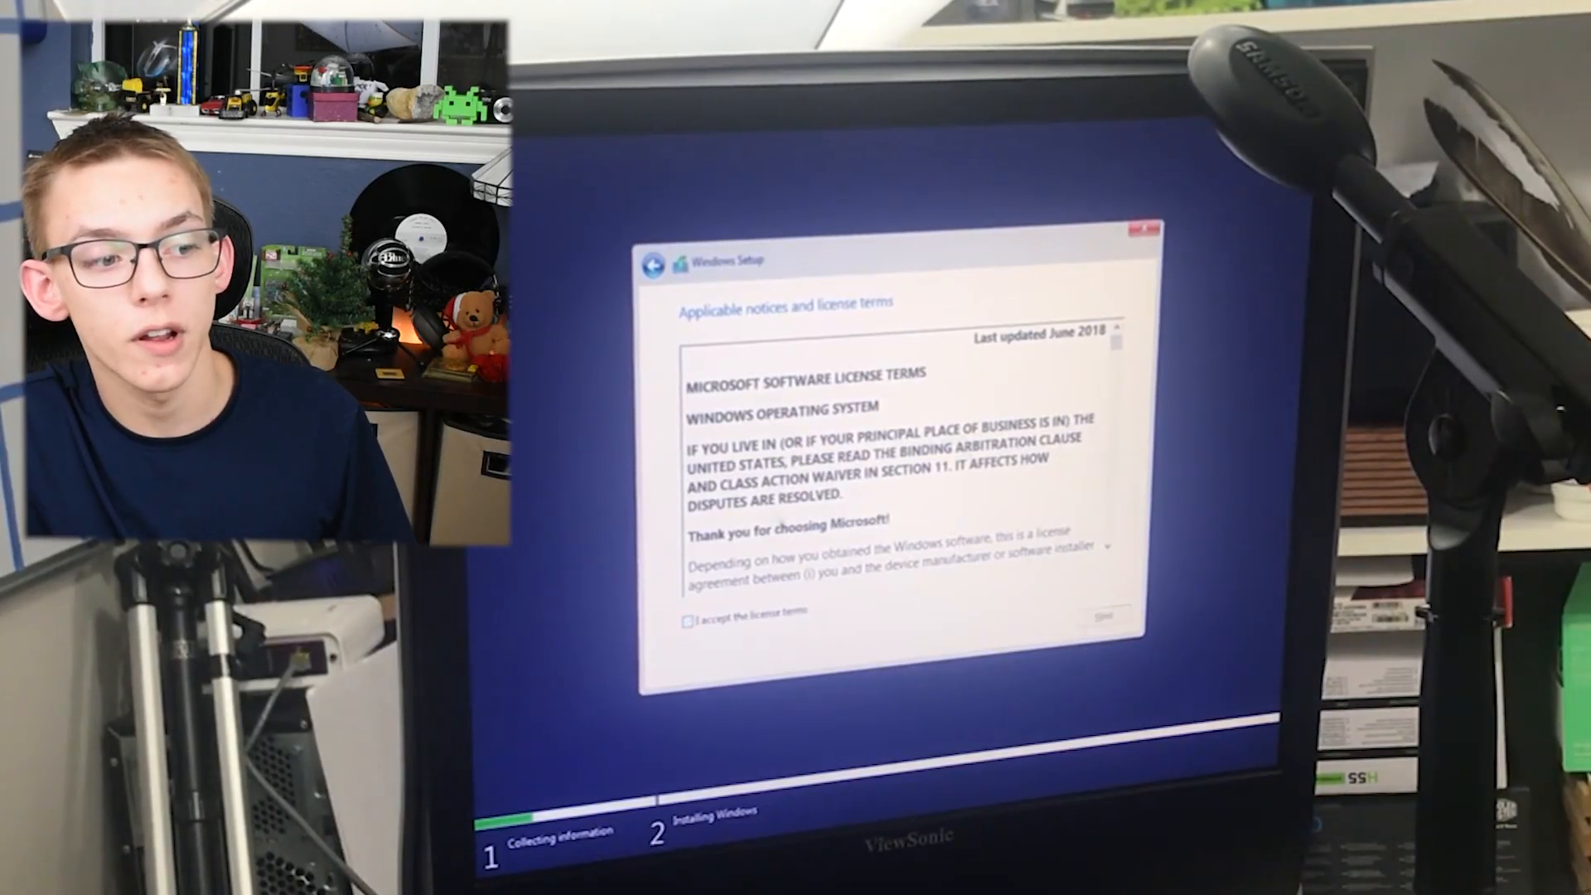
pyautogui.click(687, 614)
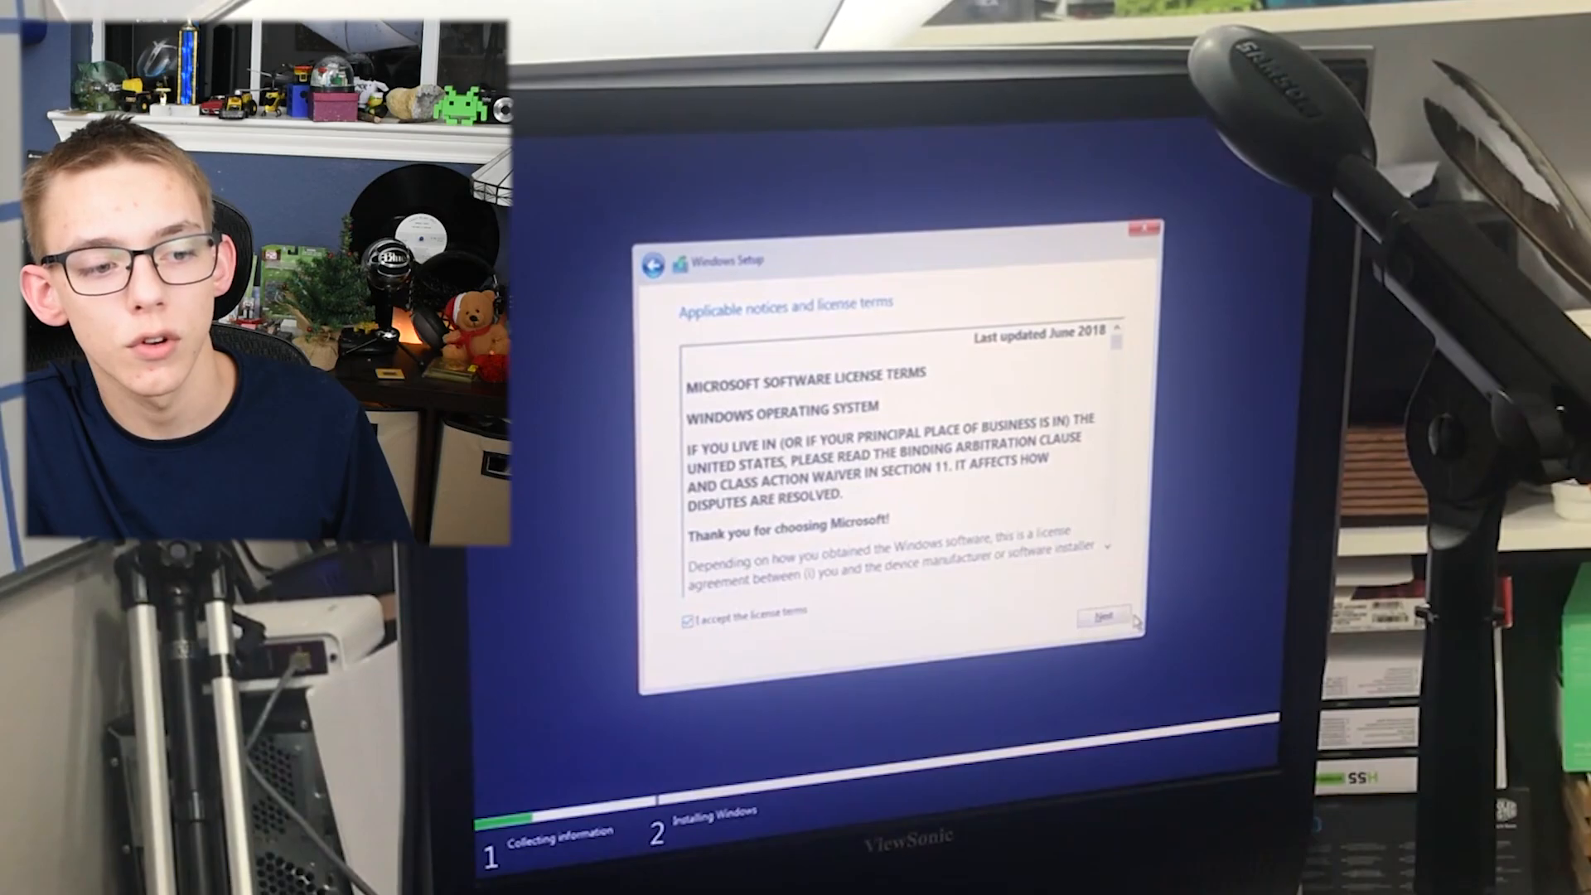